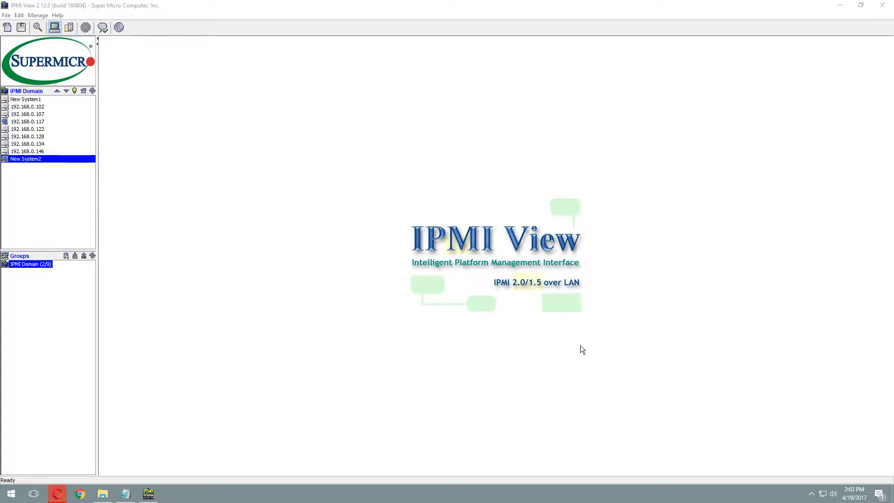
mouse_move(580, 349)
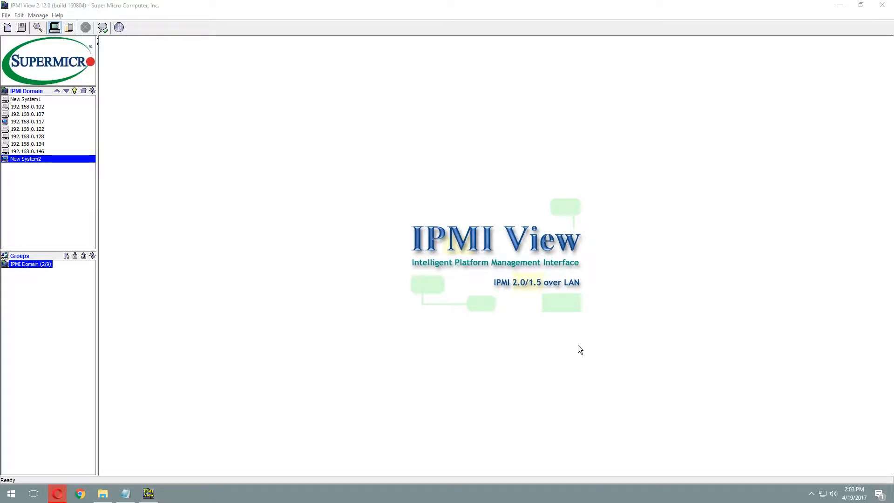
mouse_move(385, 233)
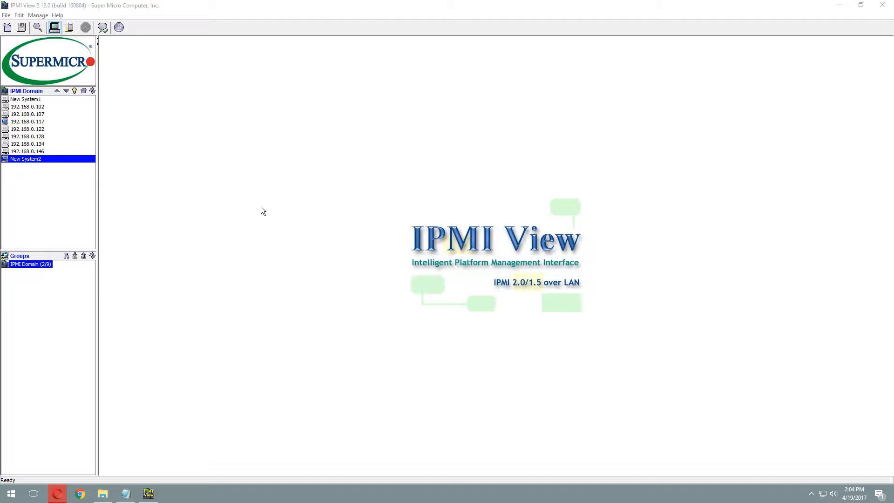
mouse_move(271, 68)
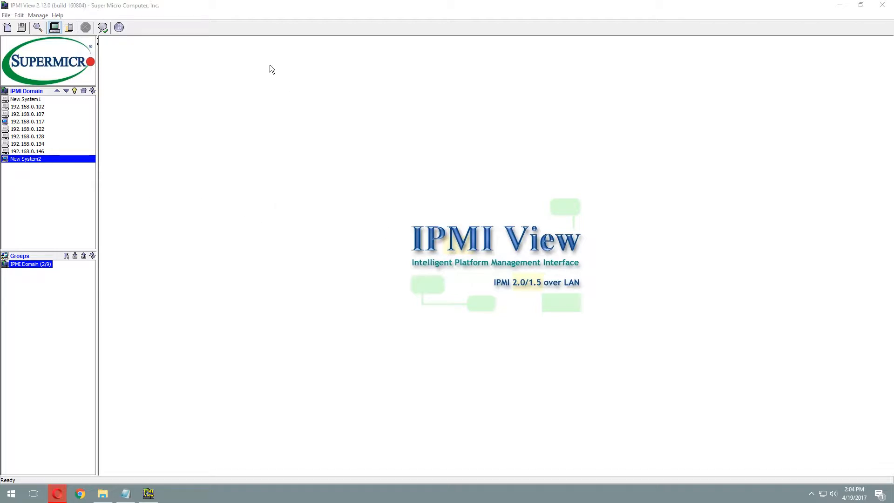
mouse_move(189, 181)
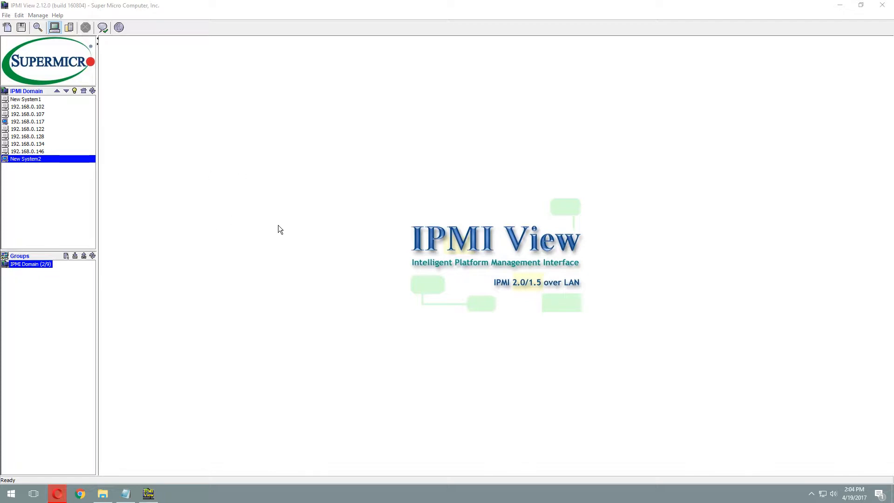
mouse_move(2, 174)
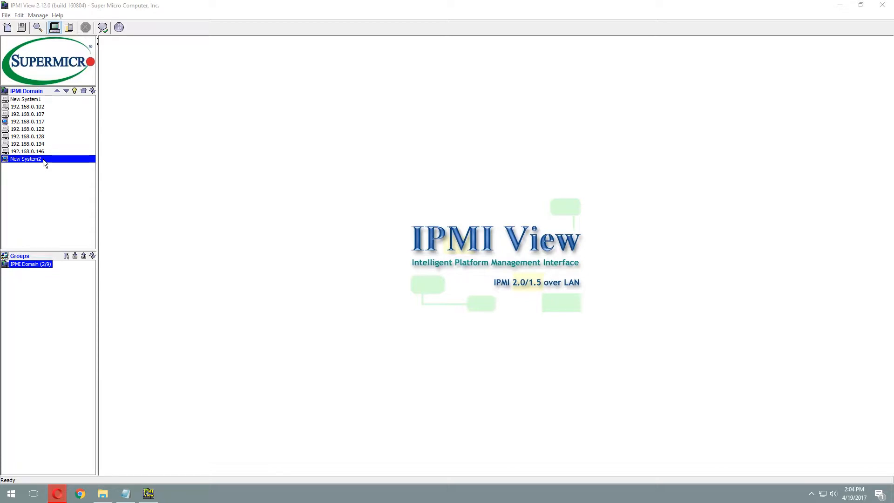
Log into New System2 as ADMIN and view its System Event Log with 15 entries
double_click(25, 158)
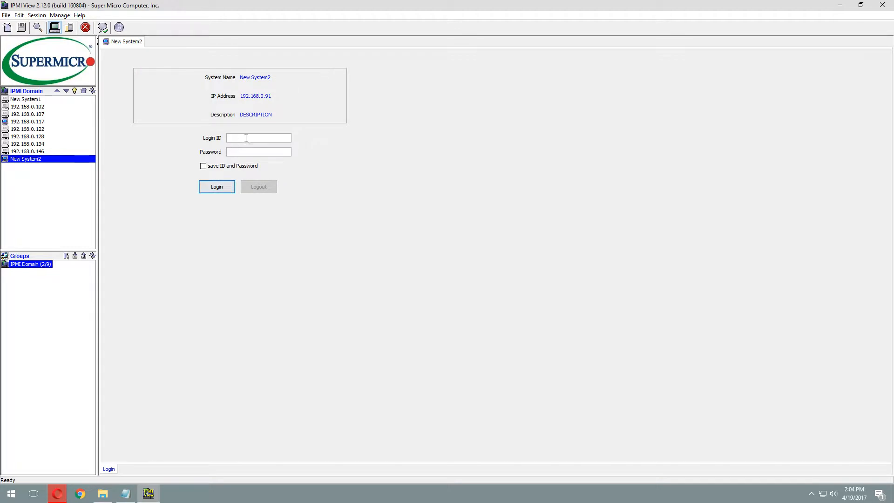
type("ADMIN")
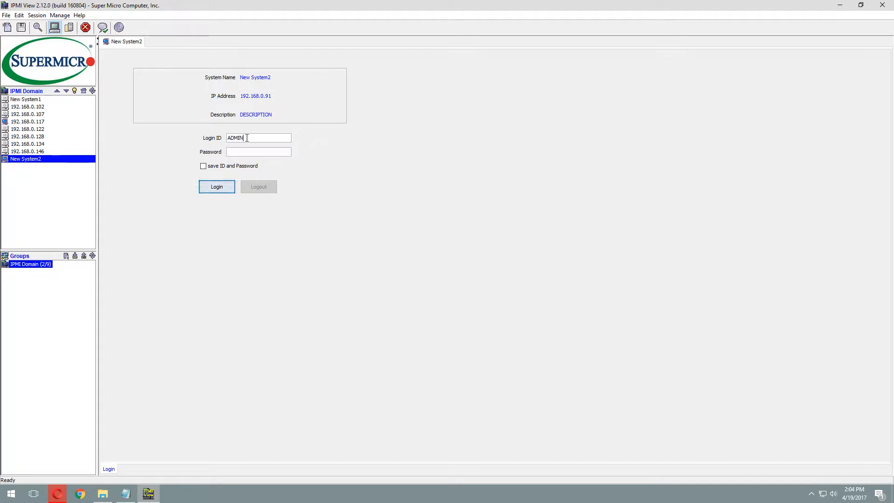
left_click(216, 187)
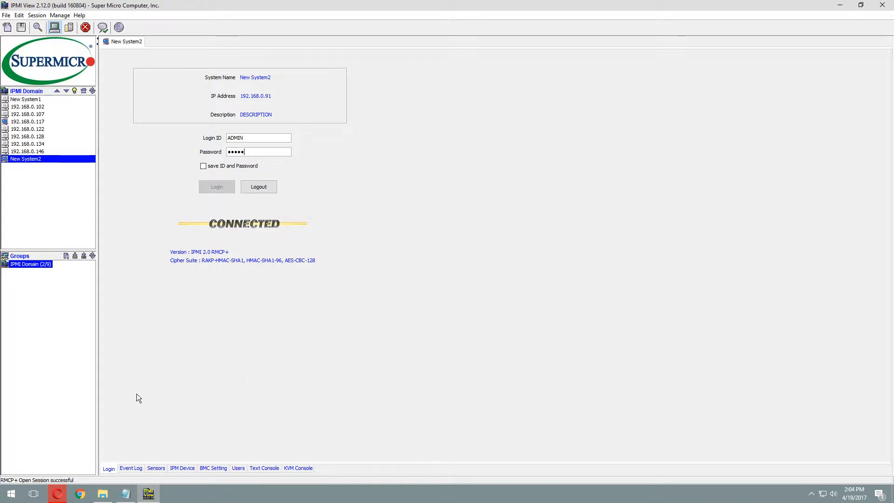
left_click(130, 468)
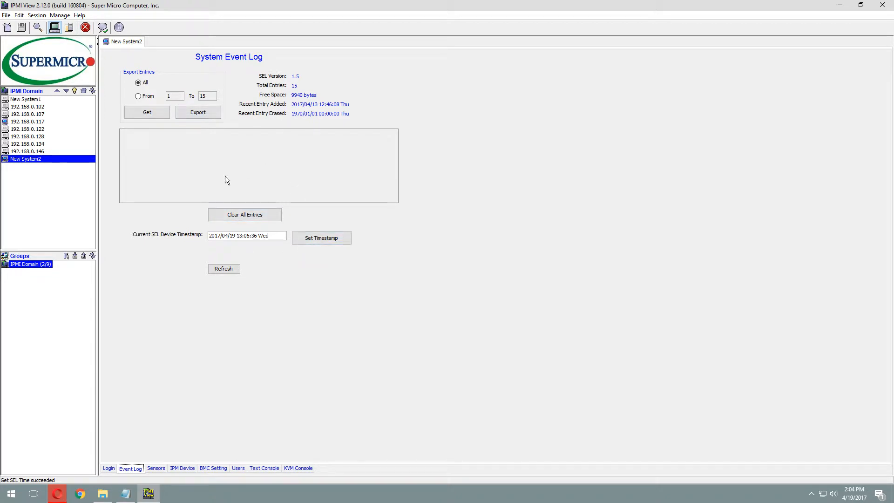
mouse_move(155, 461)
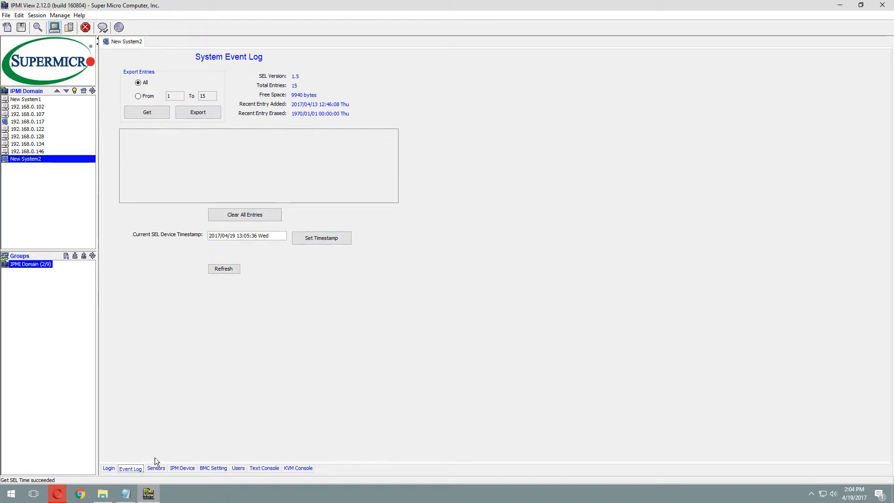
Review New System2's sensor readings, IPM Device power controls and BMC LAN settings
left_click(155, 467)
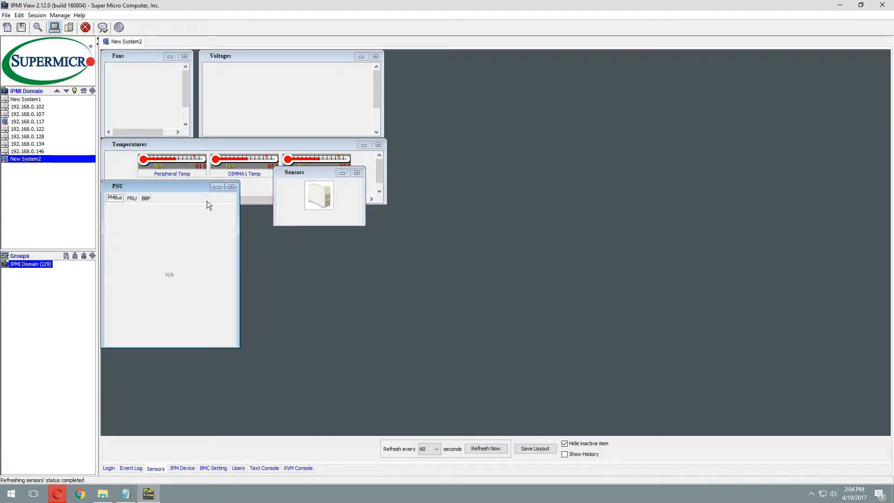
left_click_drag(172, 186, 570, 202)
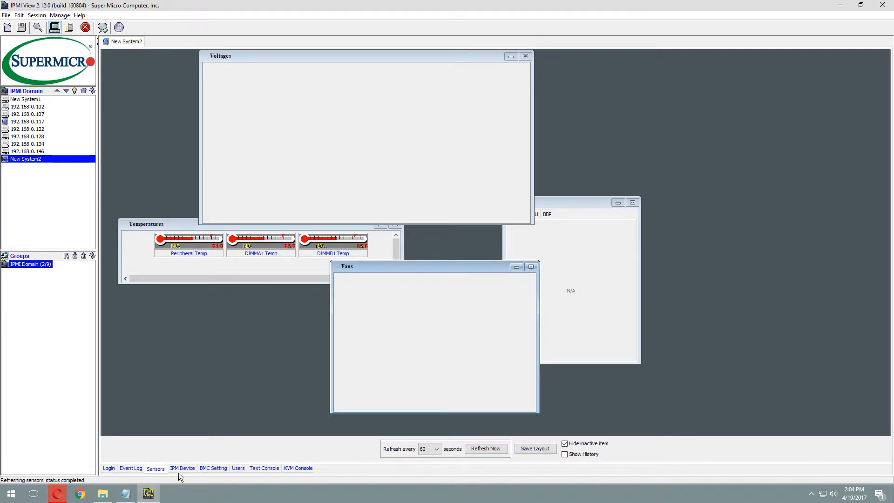
left_click(181, 468)
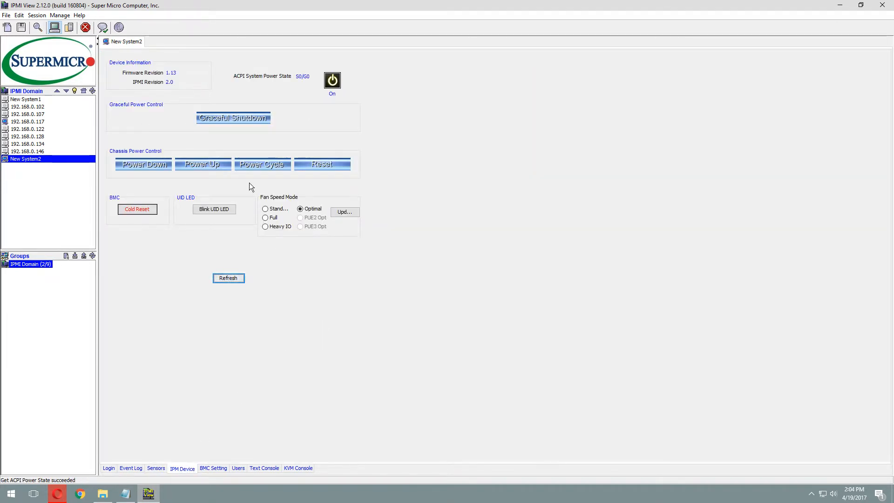
mouse_move(171, 107)
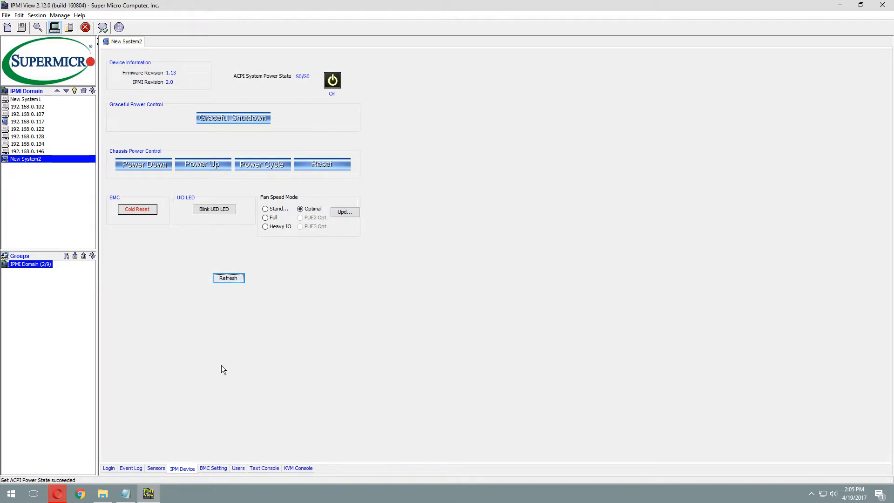
left_click(212, 468)
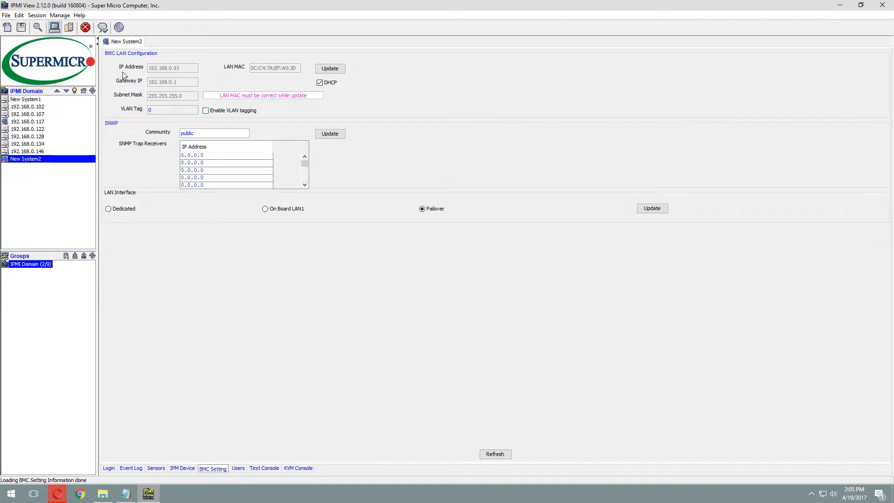
Review users and FRU info, start the text console, then show the KVM console page
left_click(237, 469)
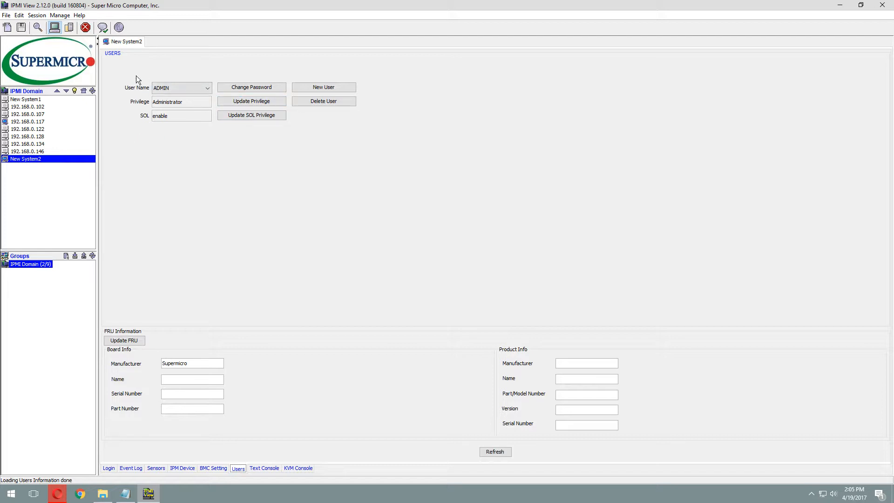
mouse_move(293, 68)
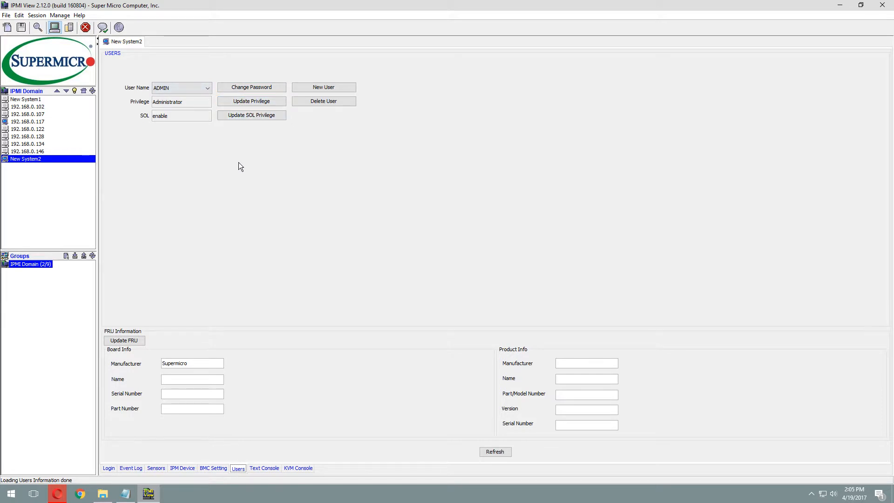
mouse_move(246, 414)
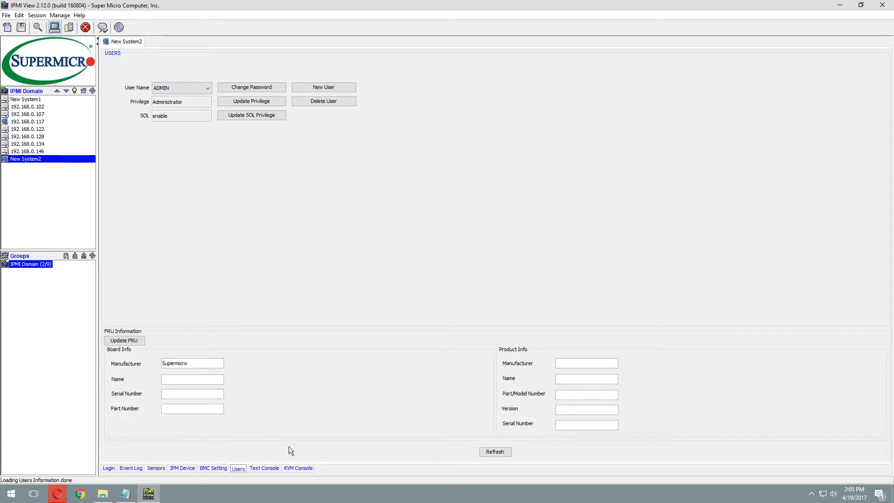
left_click(264, 467)
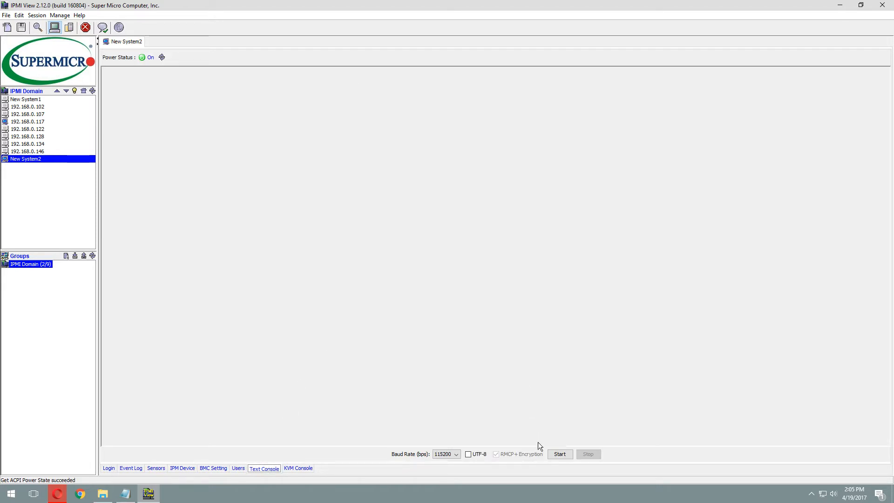
left_click(559, 454)
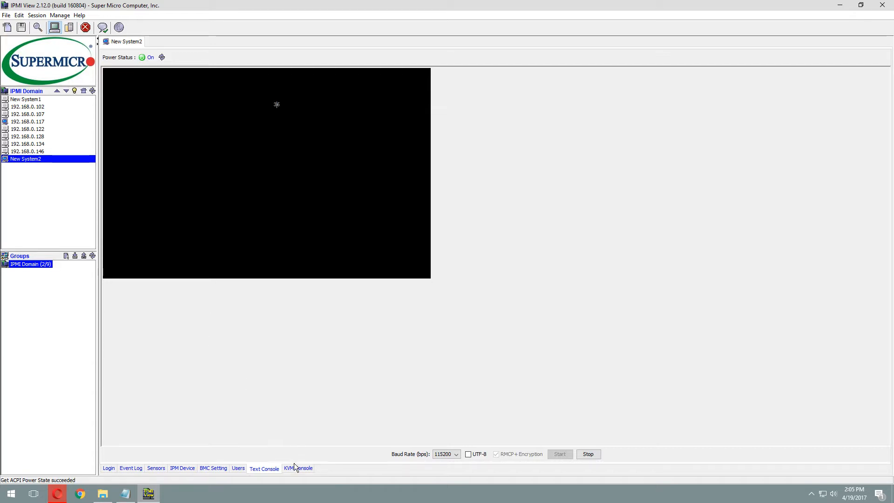
left_click(298, 469)
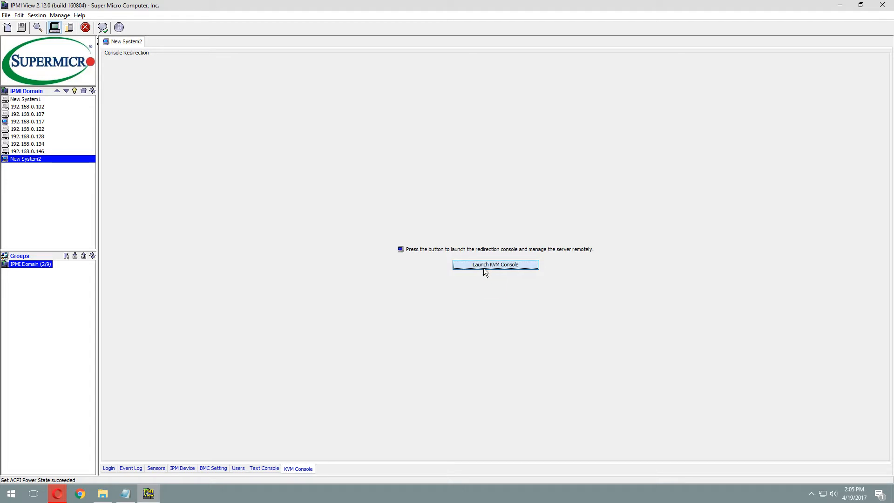
Launch the iKVM console and tour the BIOS IPMI, Event Logs, Boot and Advanced screens
left_click(495, 264)
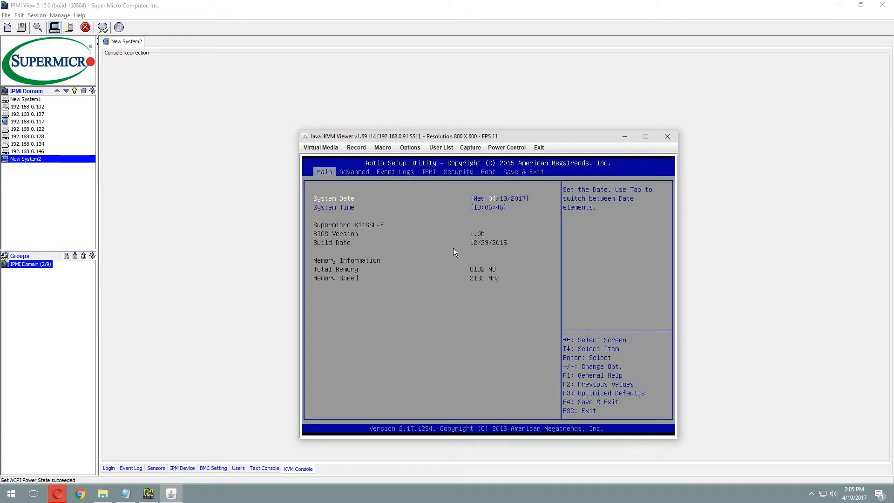
left_click(428, 172)
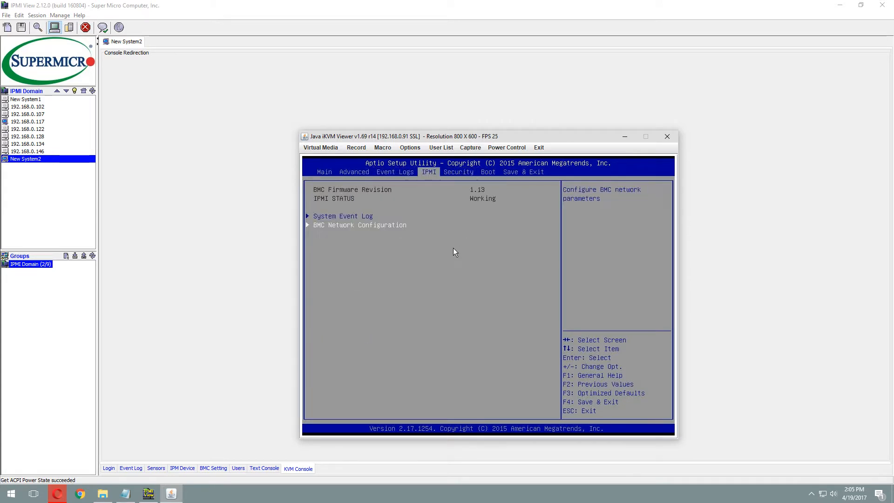
left_click(395, 171)
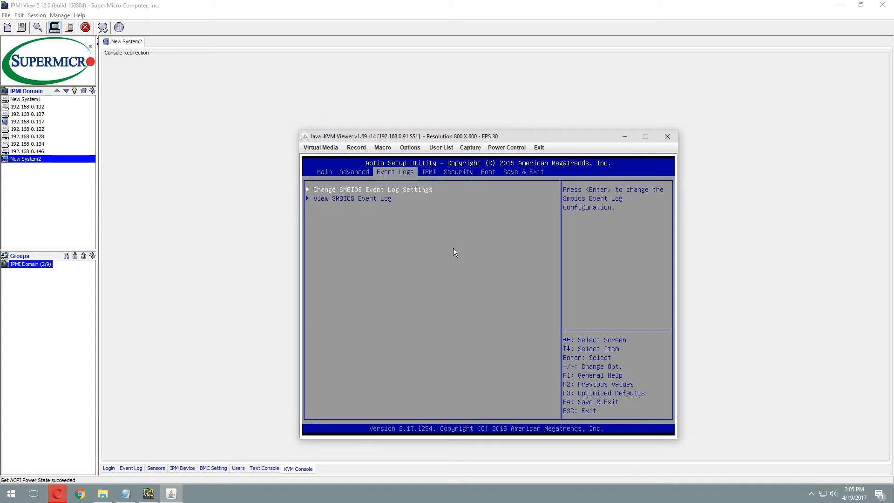
left_click(487, 172)
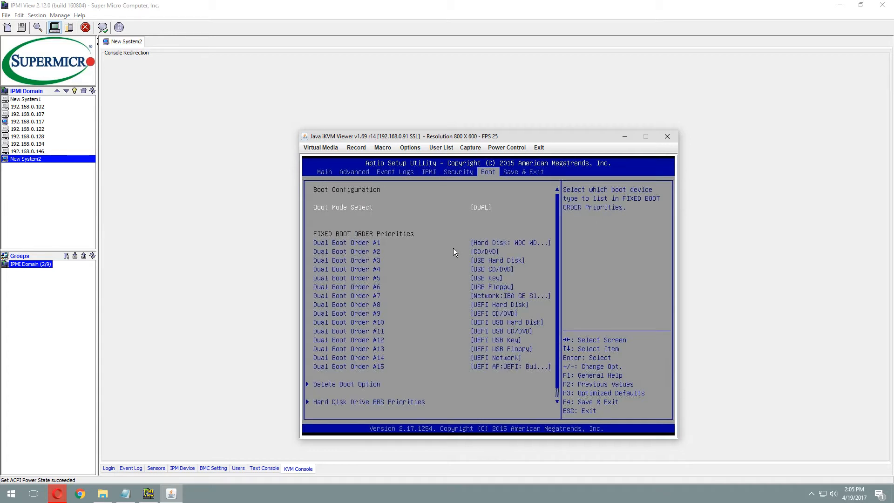
left_click(353, 171)
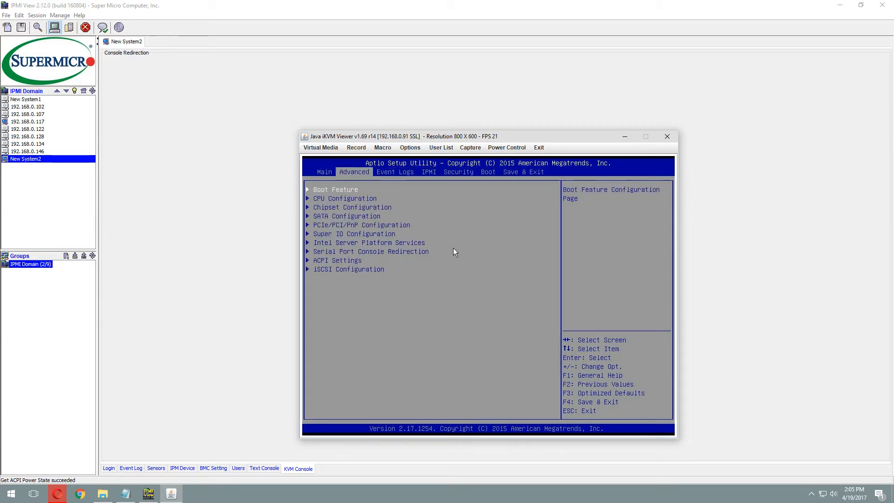
left_click(325, 172)
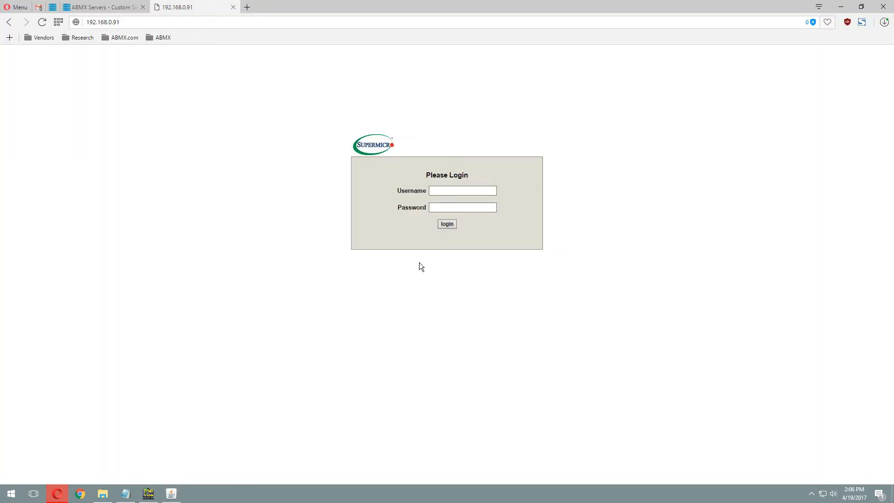
Sign in to the 192.168.0.91 web interface as ADMIN to reach the System Summary page
left_click(103, 21)
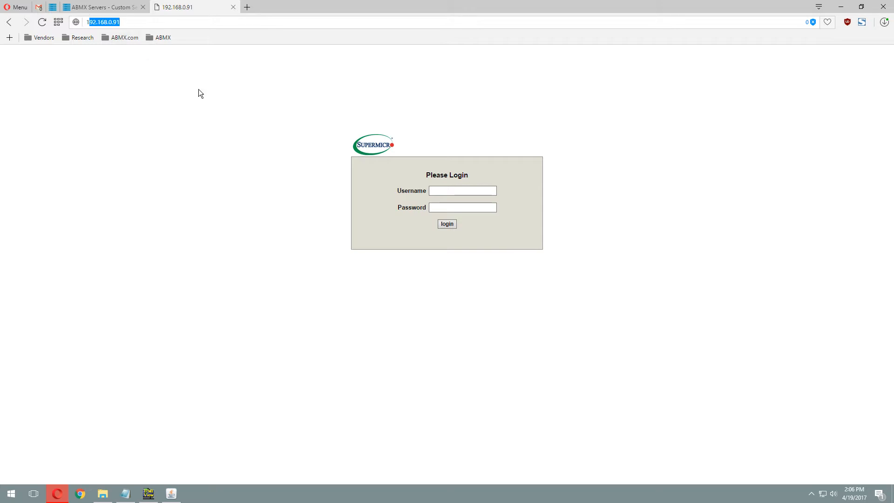
type("AD")
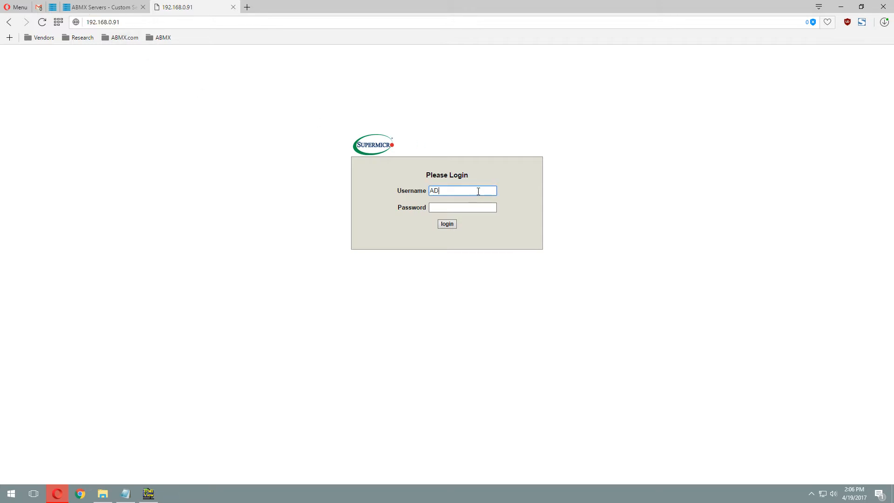
type("ADMIN")
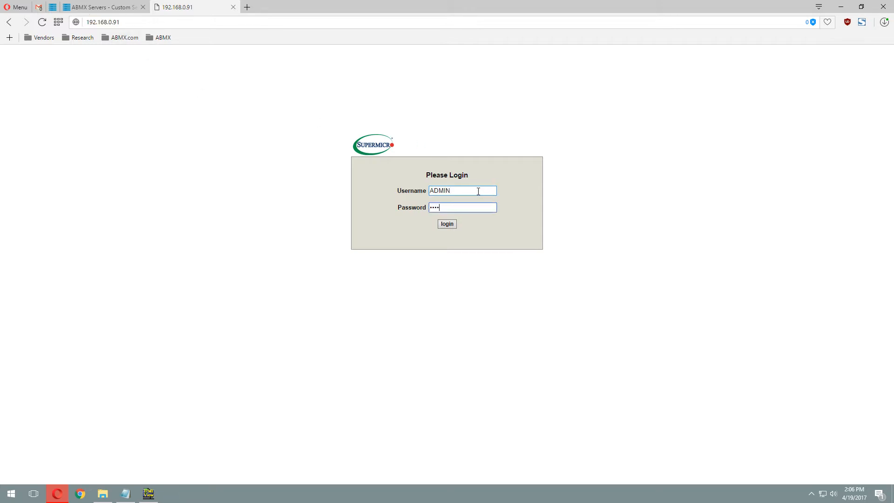
left_click(447, 223)
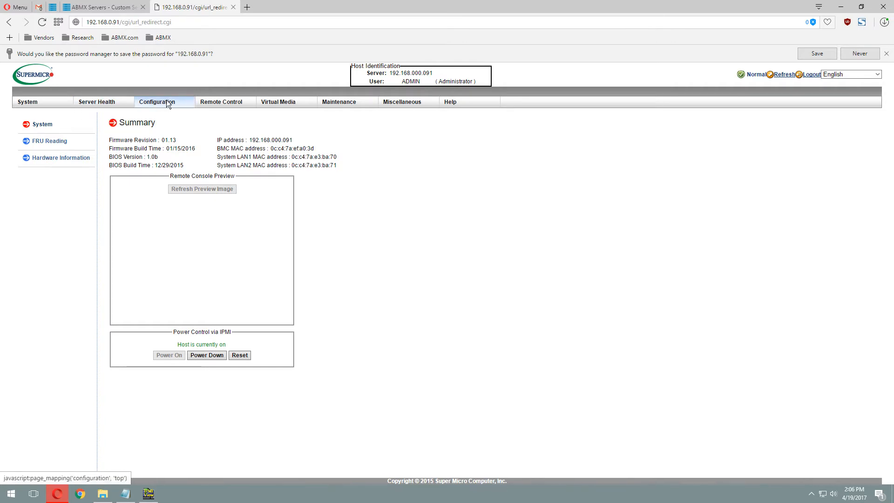
Browse the Configuration menu, then show the Virtual Media CD-ROM Image over Windows Share page
left_click(158, 102)
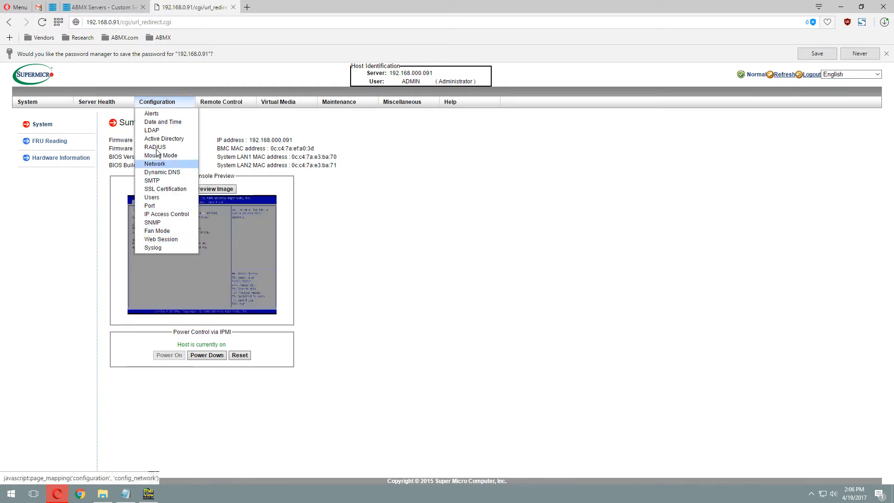
left_click(223, 101)
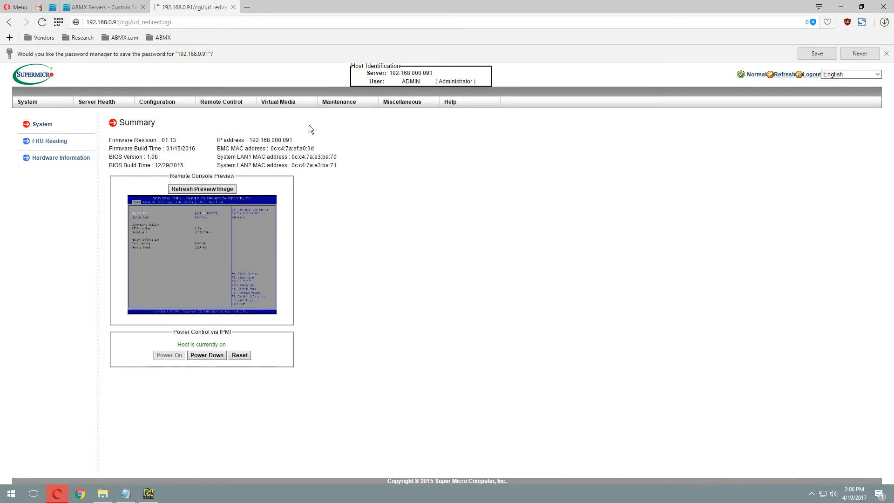
left_click(278, 101)
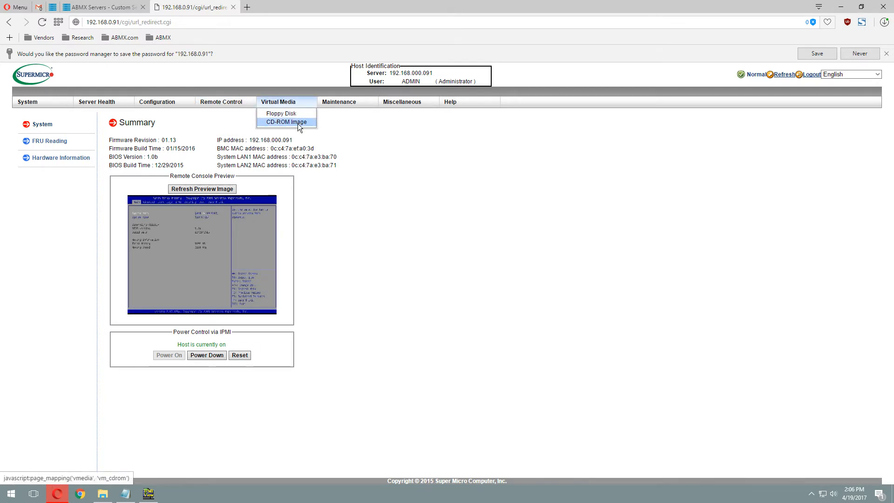
left_click(287, 121)
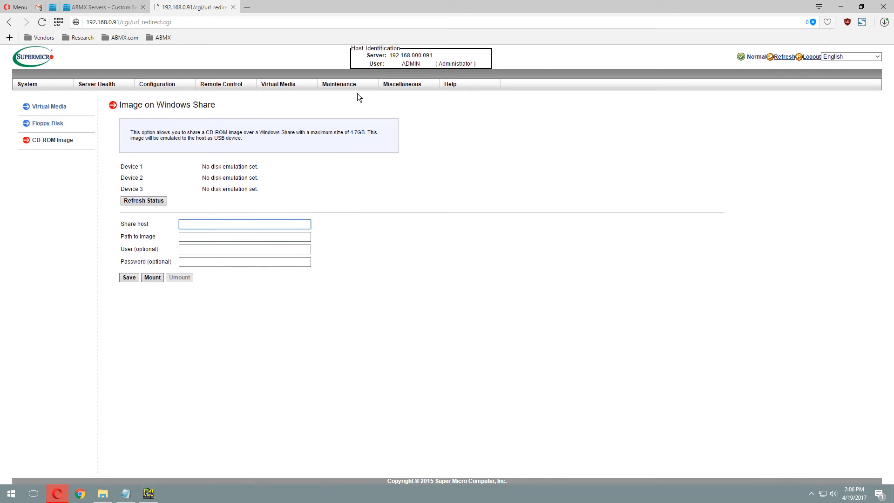
mouse_move(179, 301)
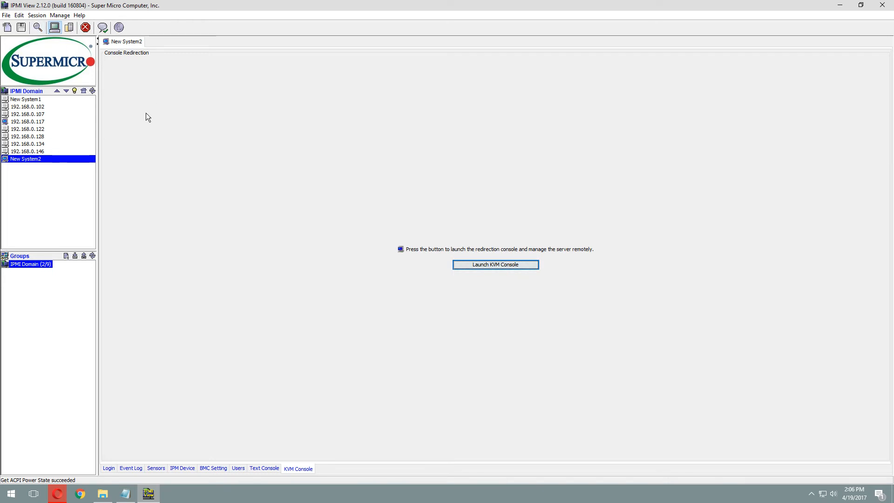
mouse_move(138, 131)
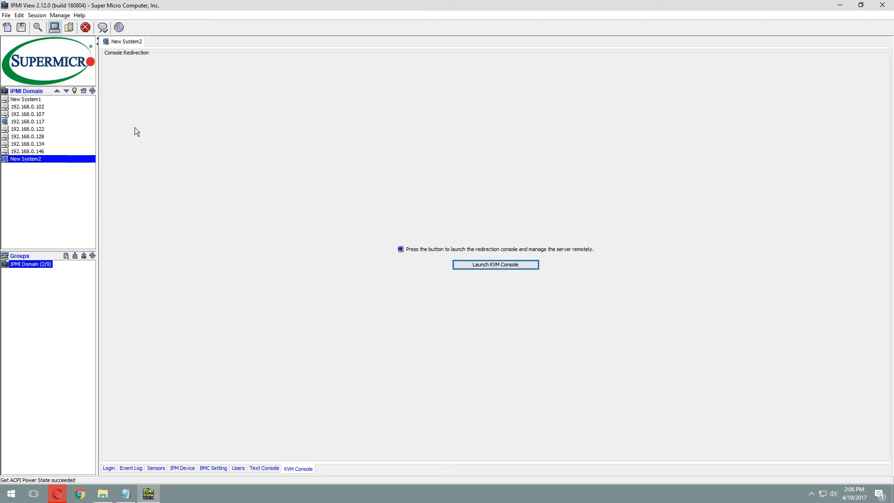
mouse_move(445, 243)
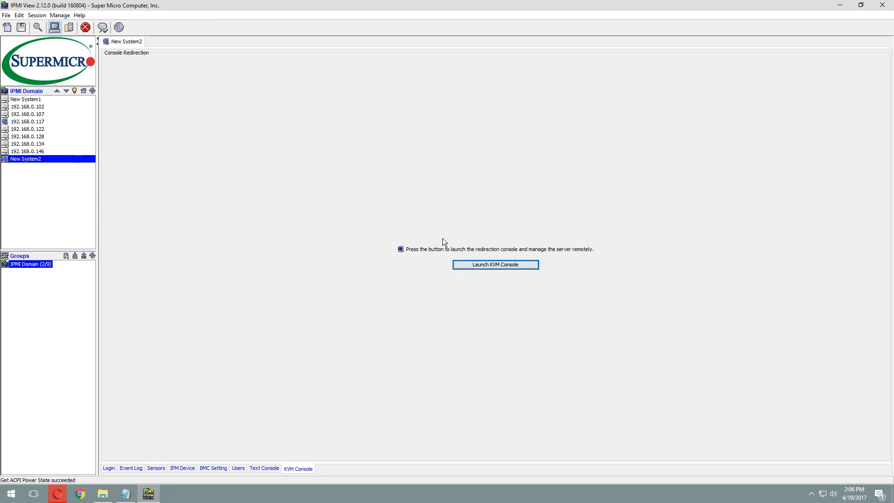